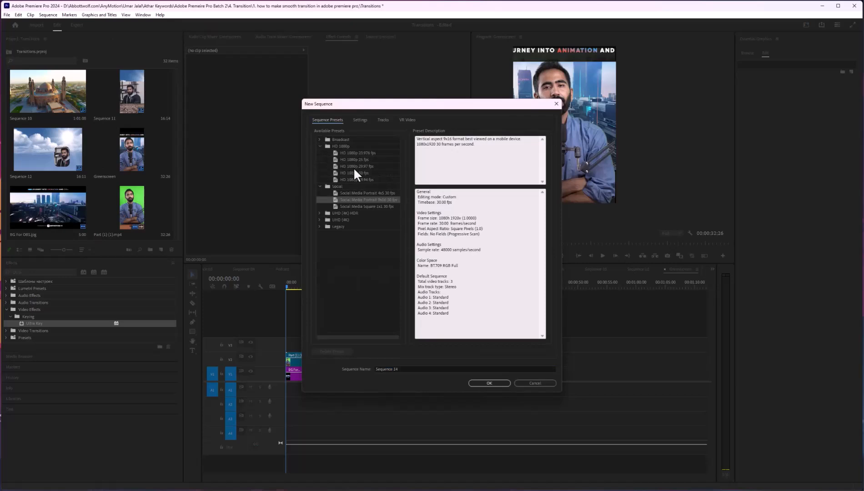
# Create a new sequence from the HD 1080p 25 fps preset
pyautogui.click(350, 159)
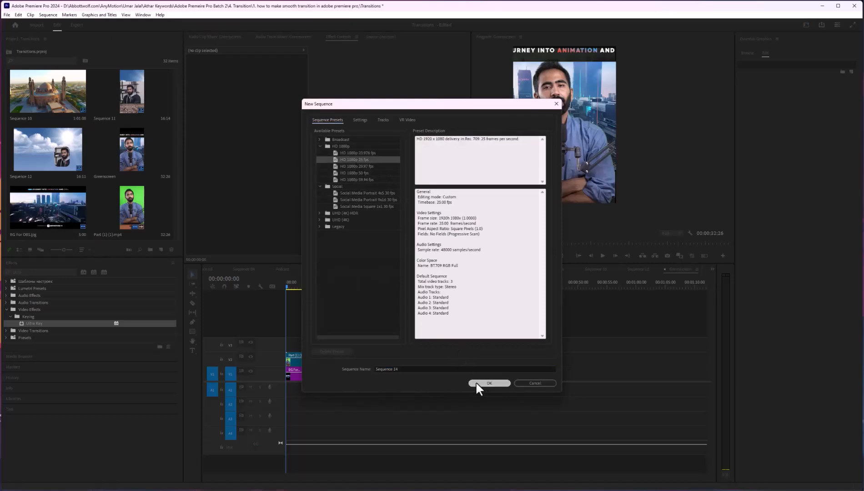
pyautogui.click(489, 383)
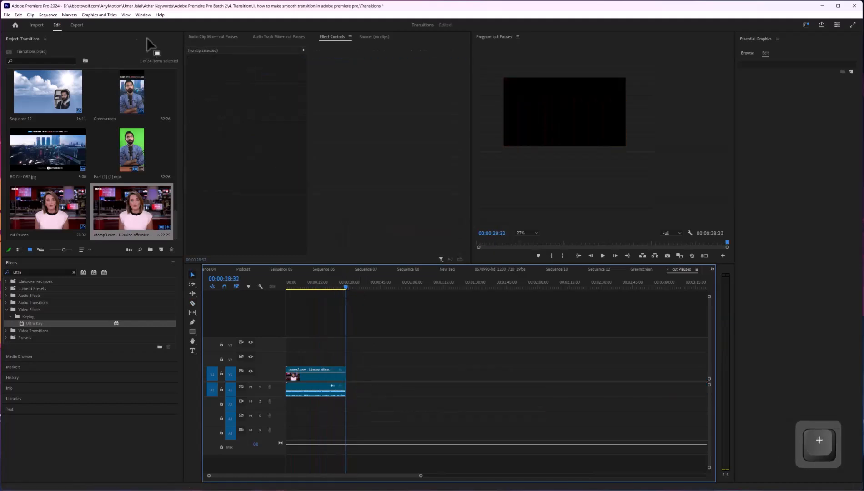
# Switch to a workspace with large Effect Controls and Text panels above the timeline
pyautogui.click(142, 14)
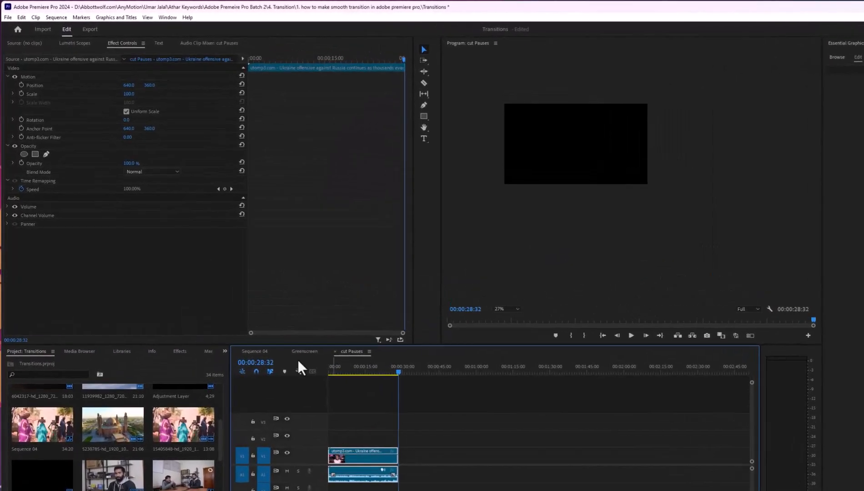
# Generate a static English transcript with separate speakers in the Text panel
pyautogui.click(158, 43)
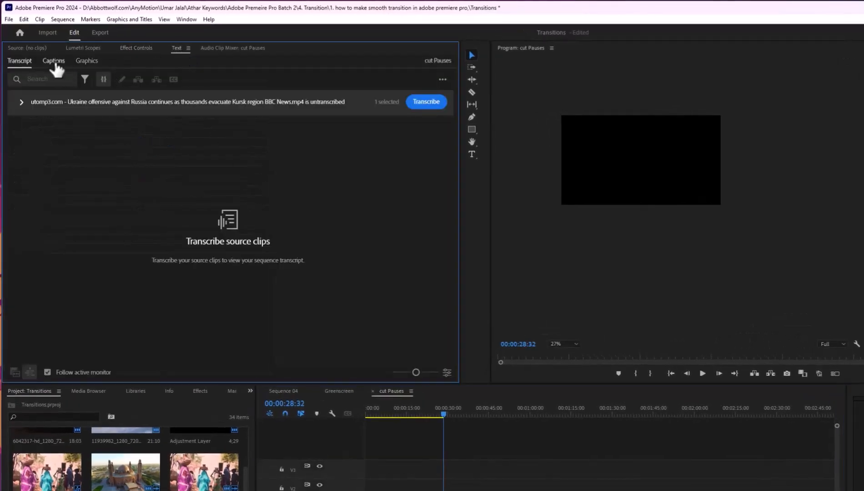
pyautogui.moveTo(445, 84)
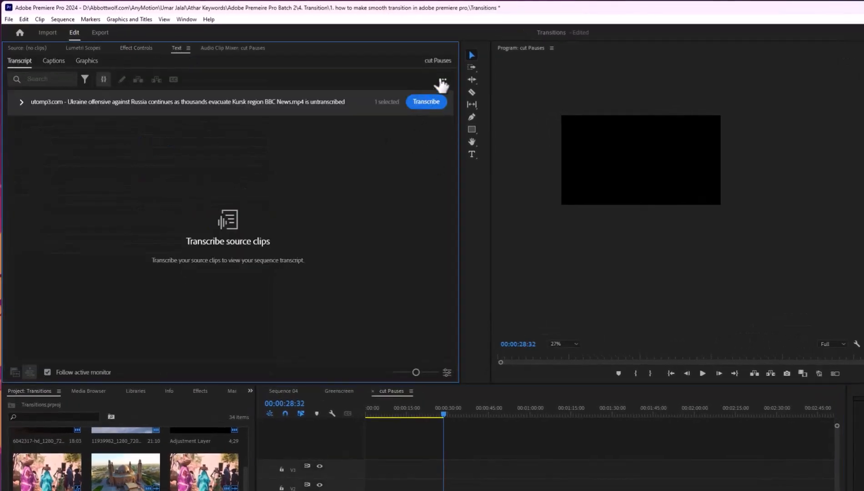
pyautogui.click(426, 101)
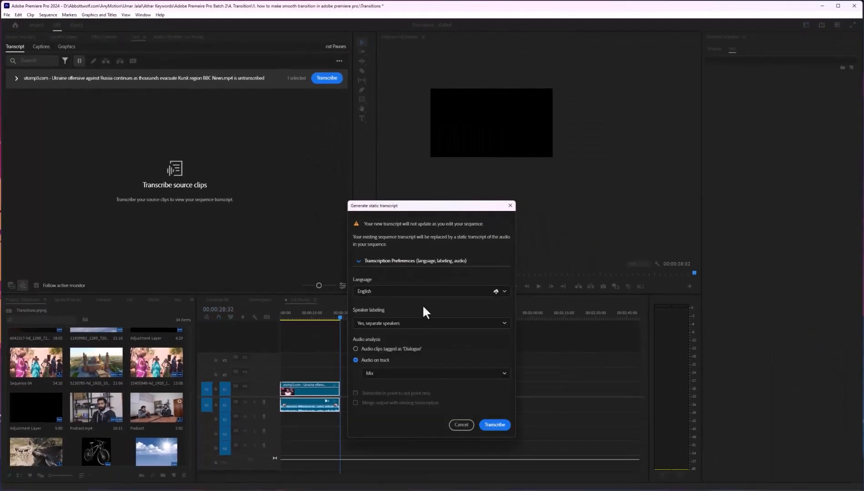
pyautogui.moveTo(378, 398)
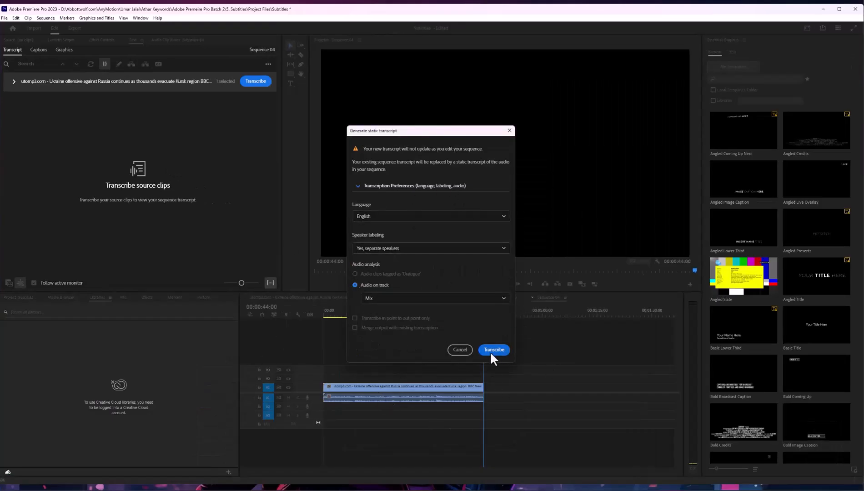
pyautogui.click(494, 350)
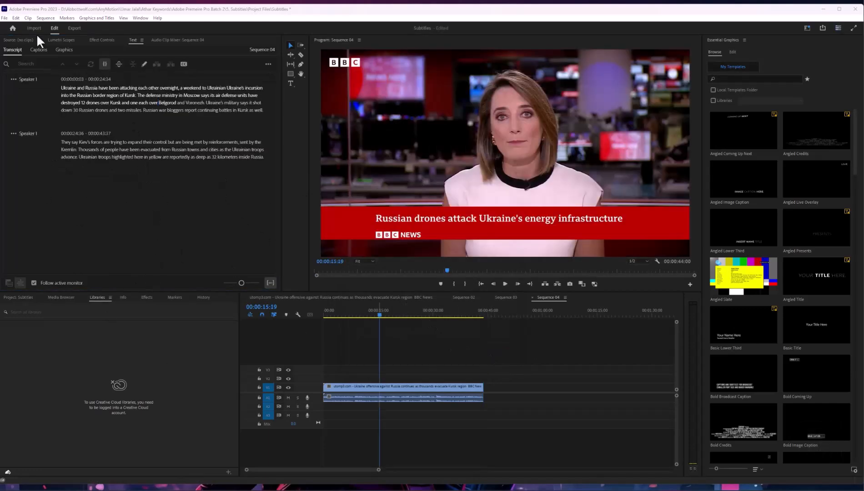
# Set the transcript search filter to Pauses
pyautogui.click(146, 221)
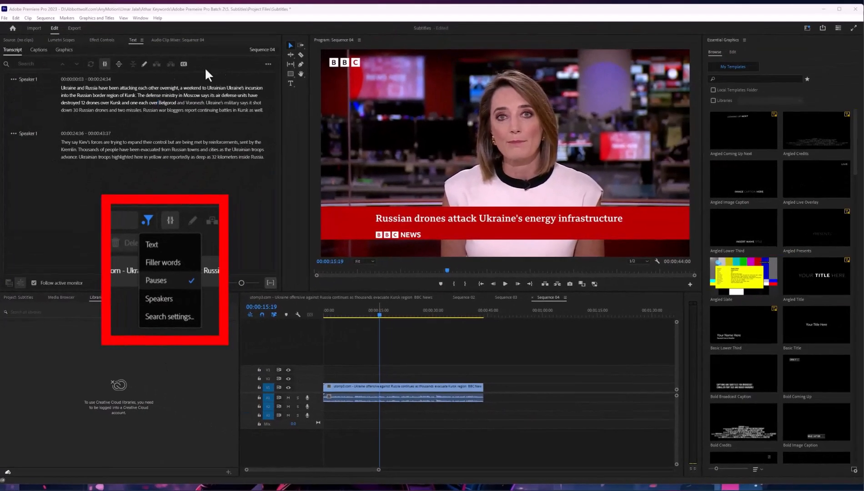
pyautogui.moveTo(82, 71)
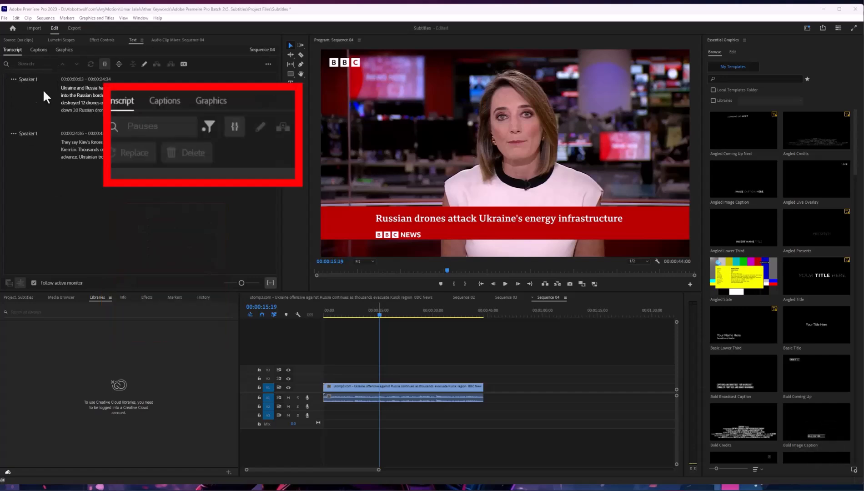
pyautogui.moveTo(53, 120)
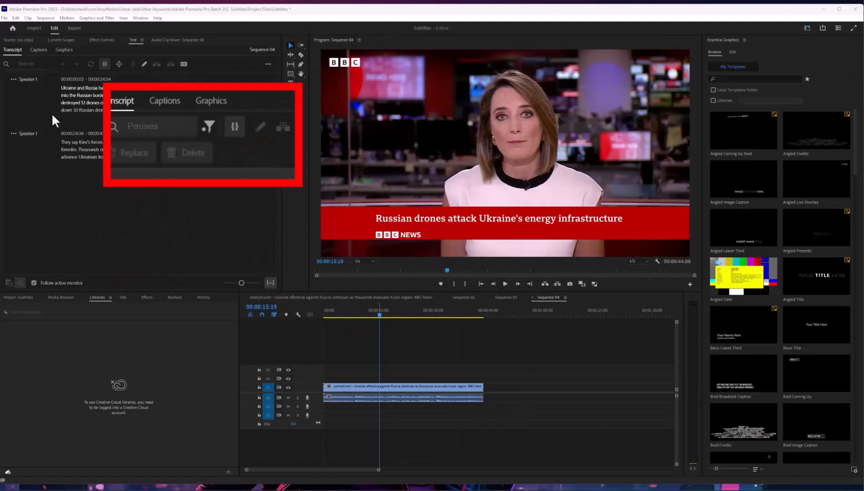